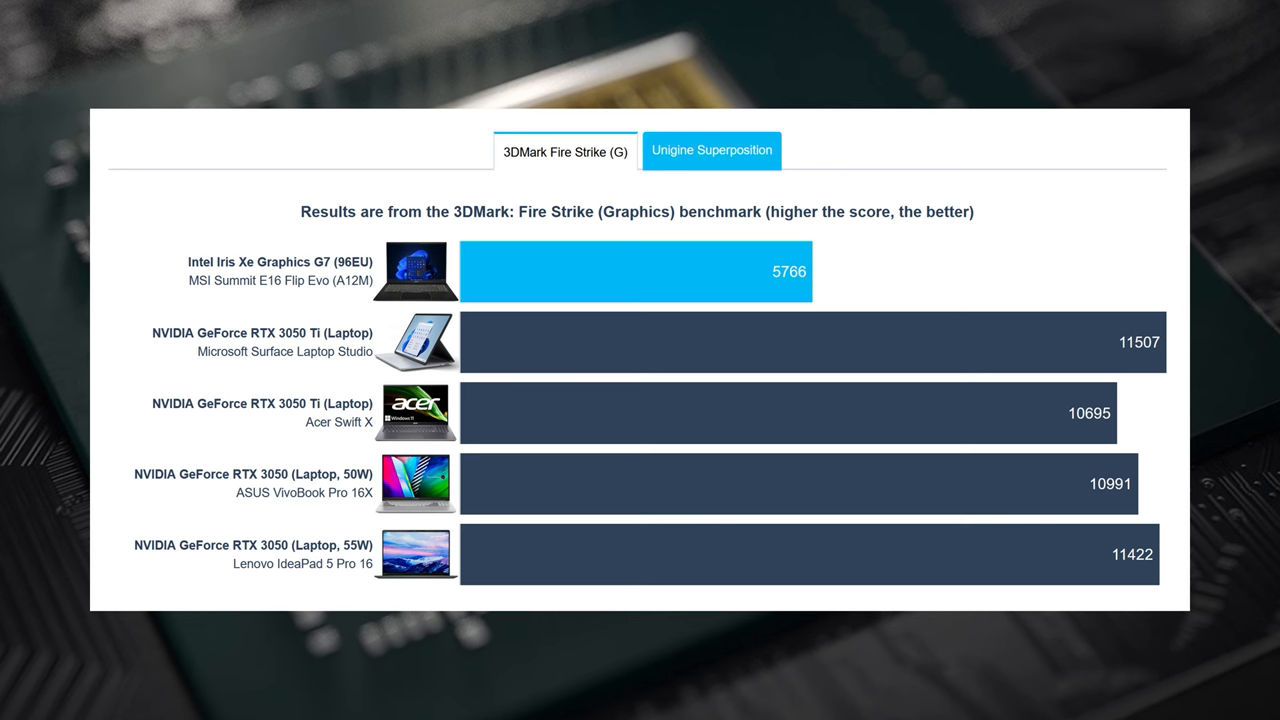
click(712, 150)
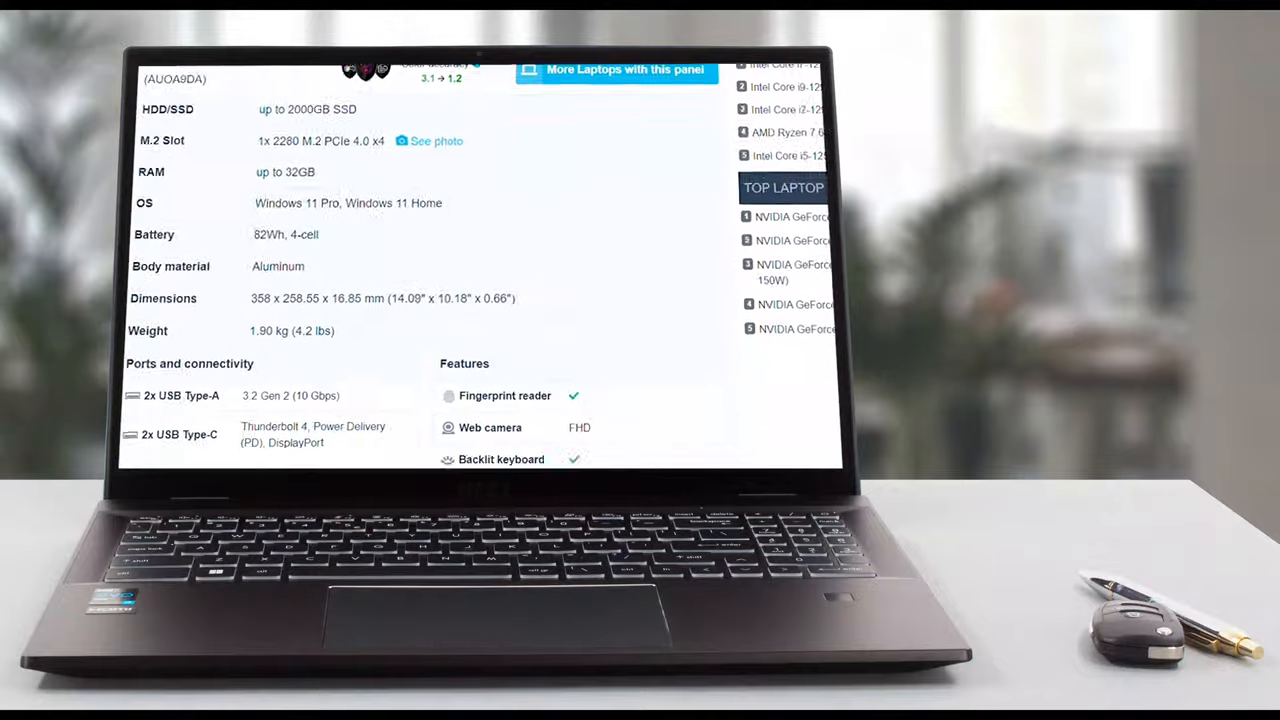
scroll(down, 3)
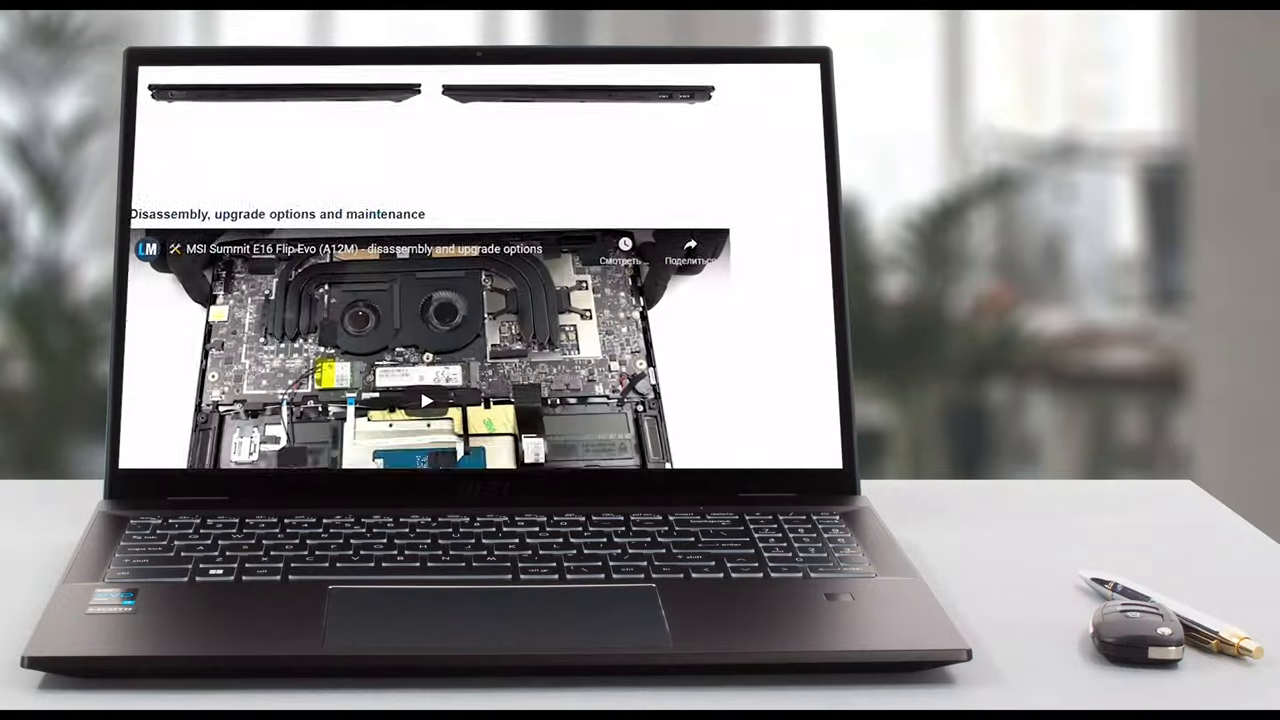